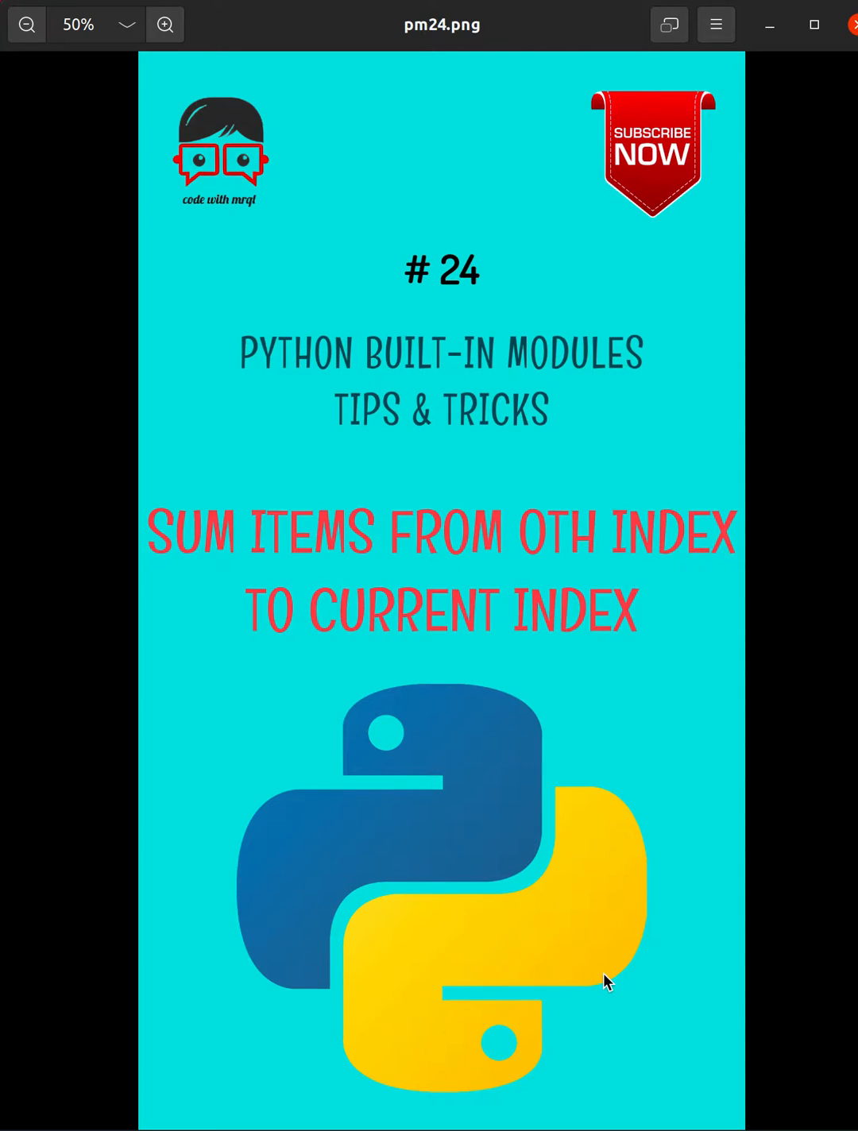
{"action": "mouse_move", "coordinate": [146, 861]}
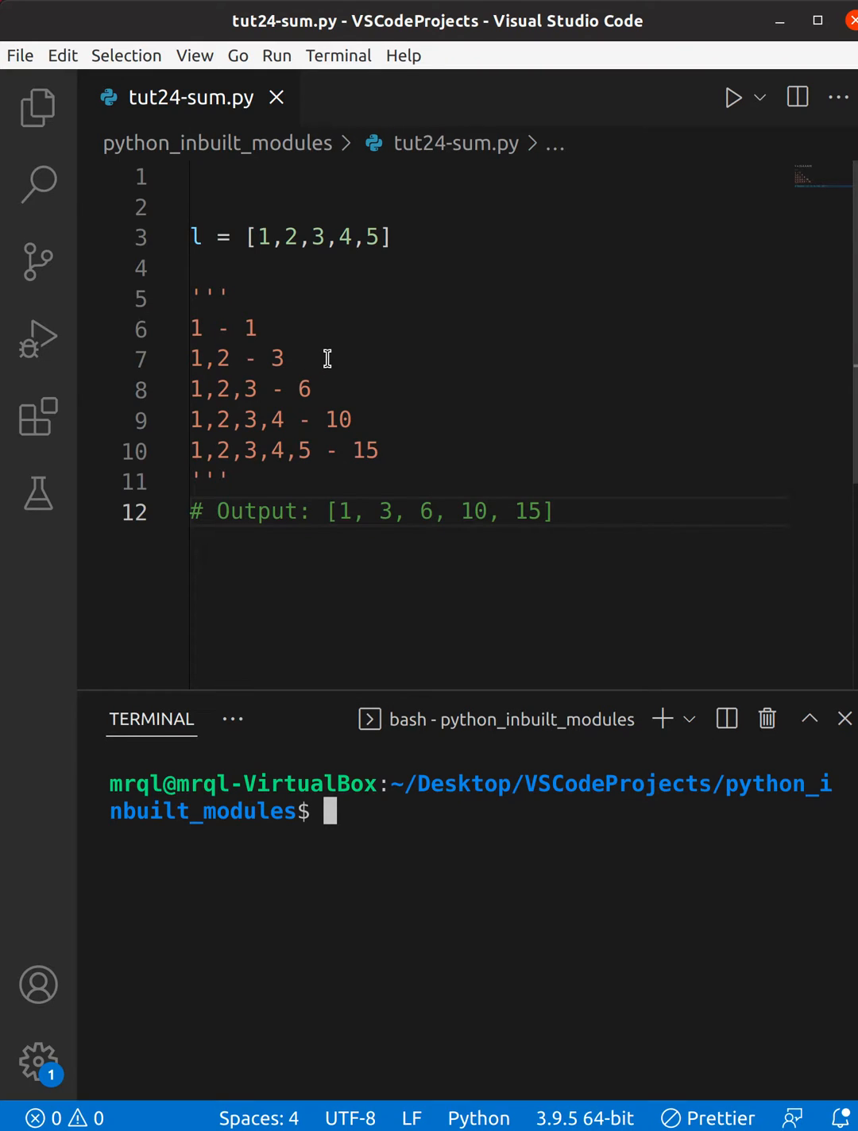
{"action": "mouse_move", "coordinate": [267, 325]}
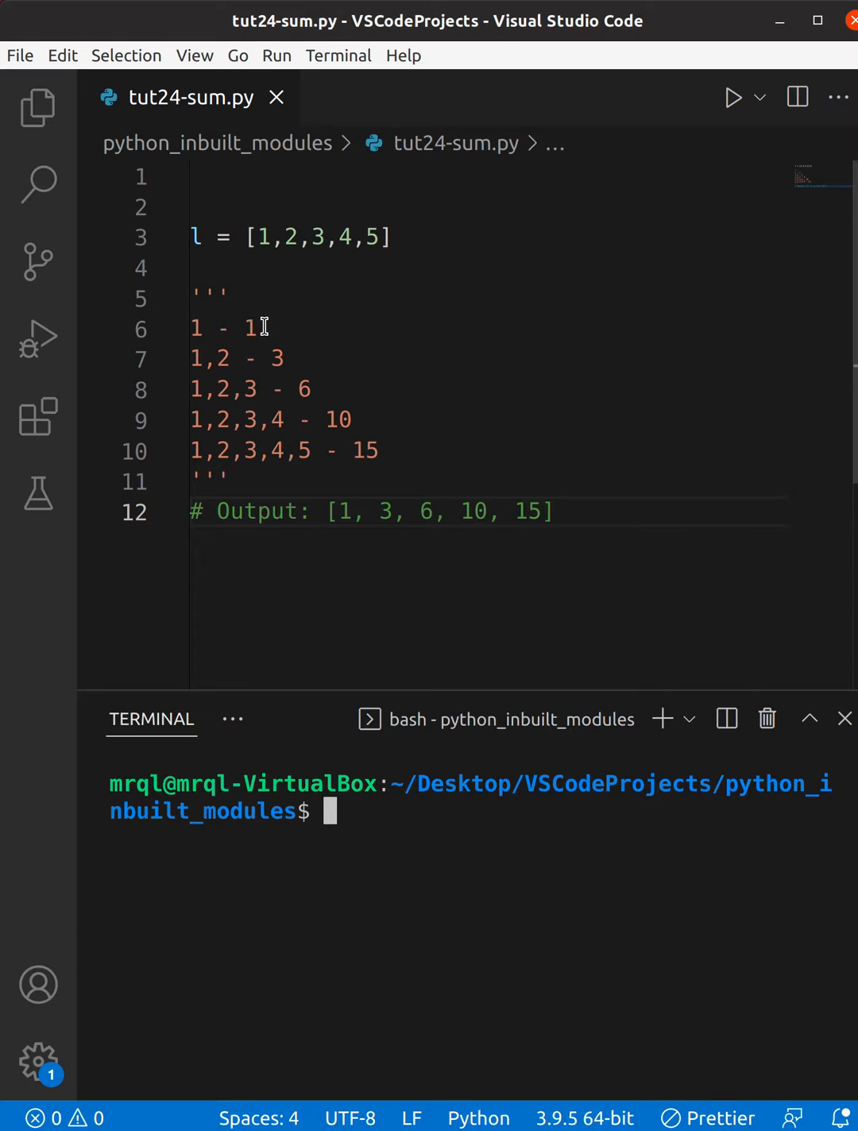
{"action": "mouse_move", "coordinate": [282, 362]}
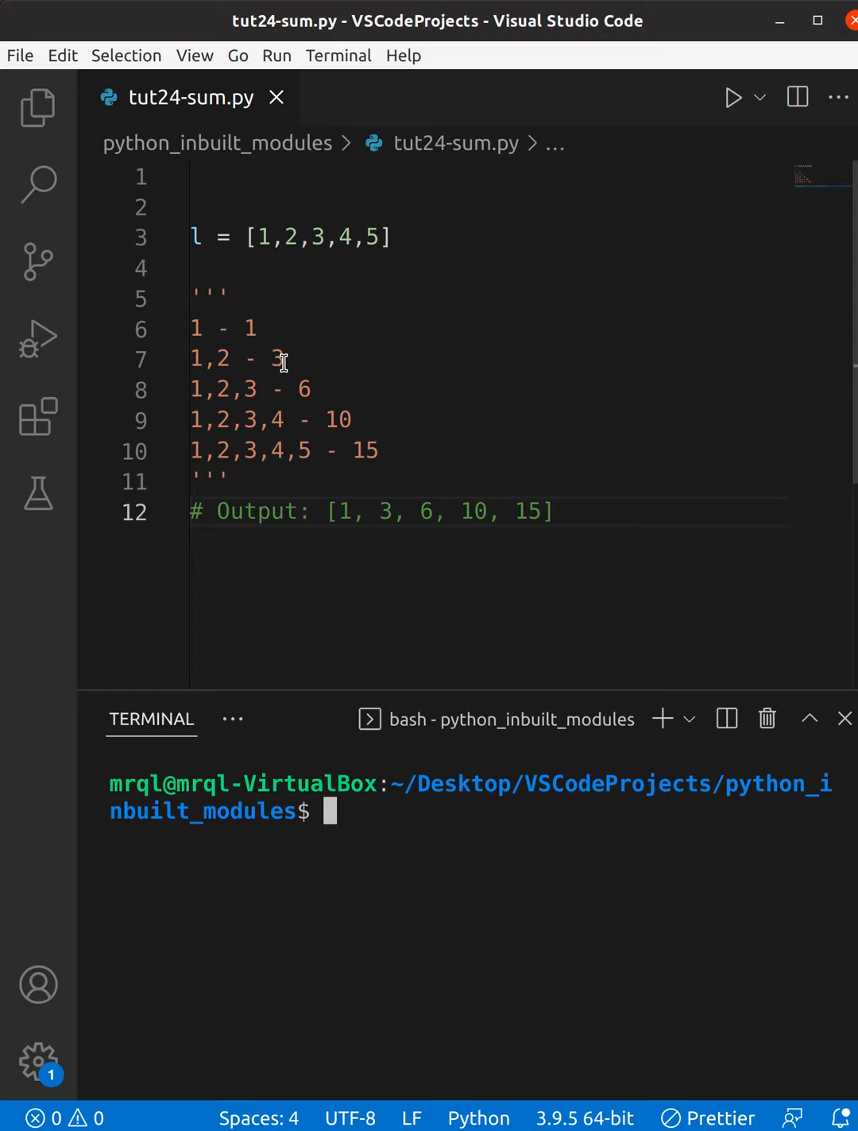
{"action": "mouse_move", "coordinate": [326, 397]}
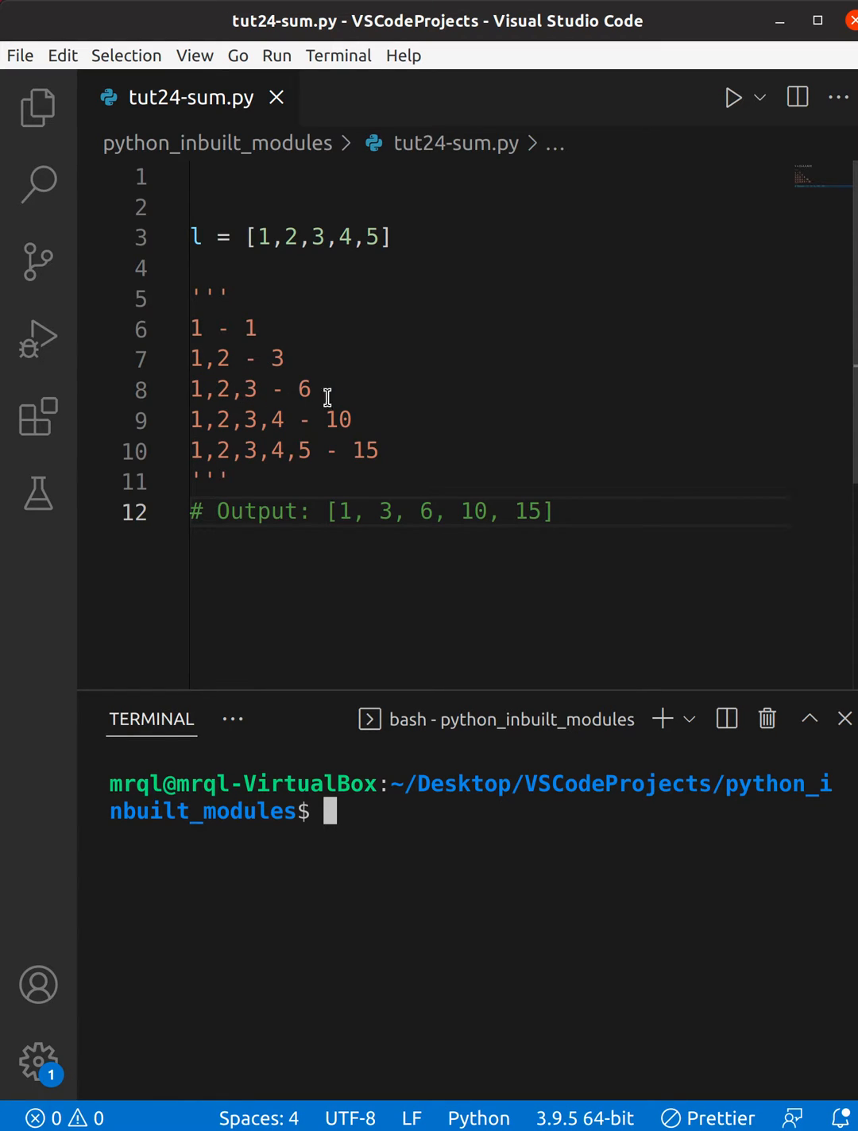
{"action": "mouse_move", "coordinate": [276, 433]}
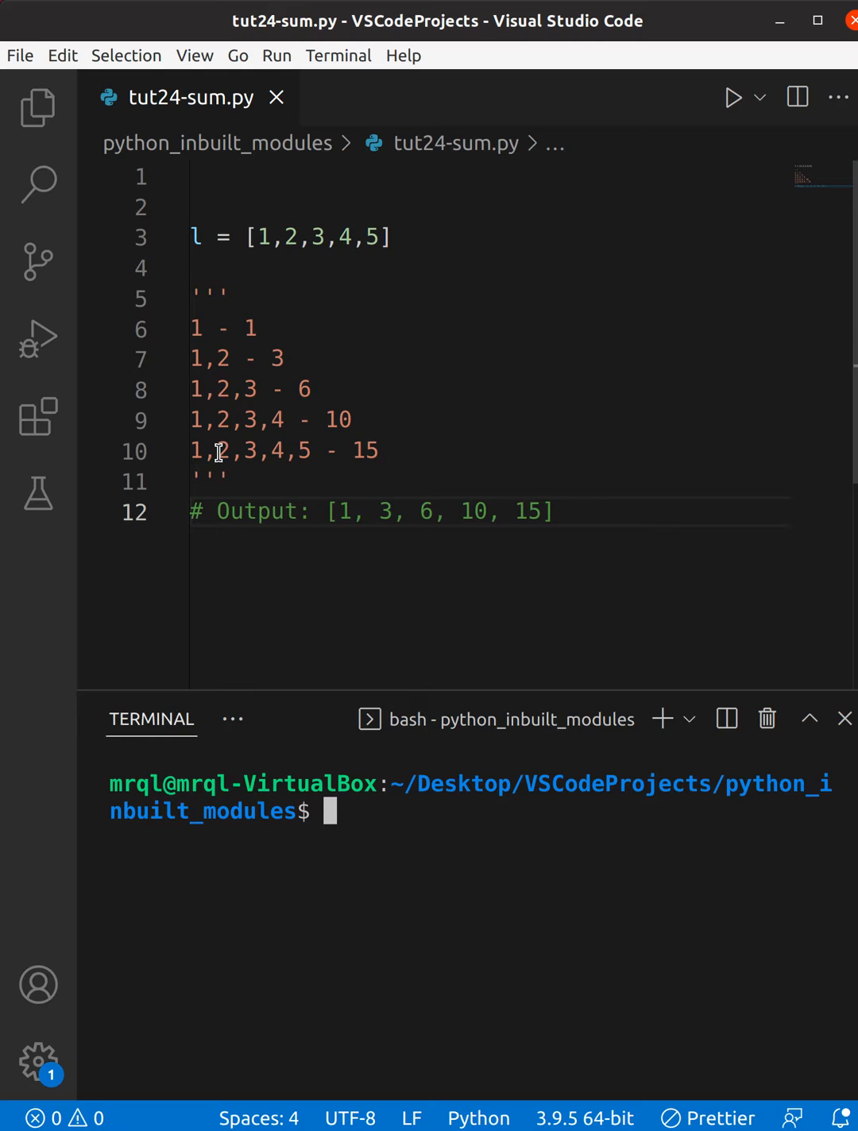
{"action": "mouse_move", "coordinate": [549, 480]}
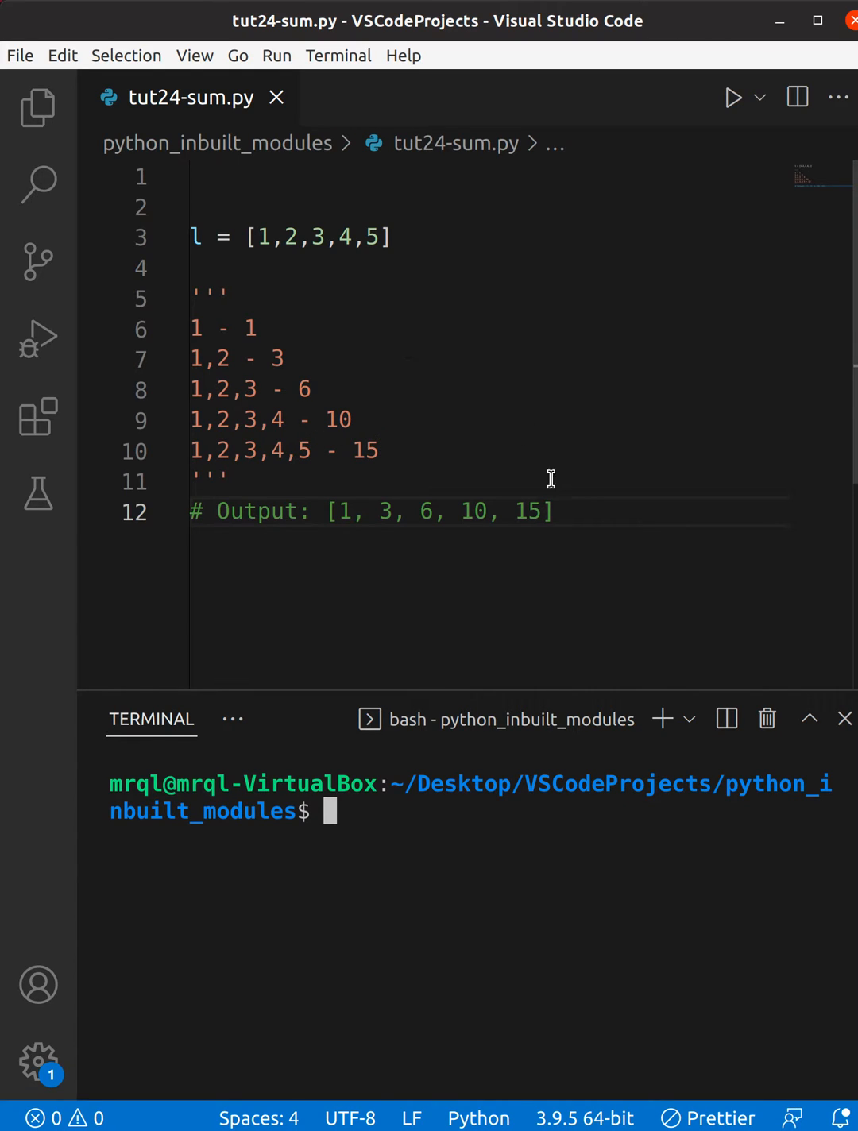
{"action": "mouse_move", "coordinate": [556, 491]}
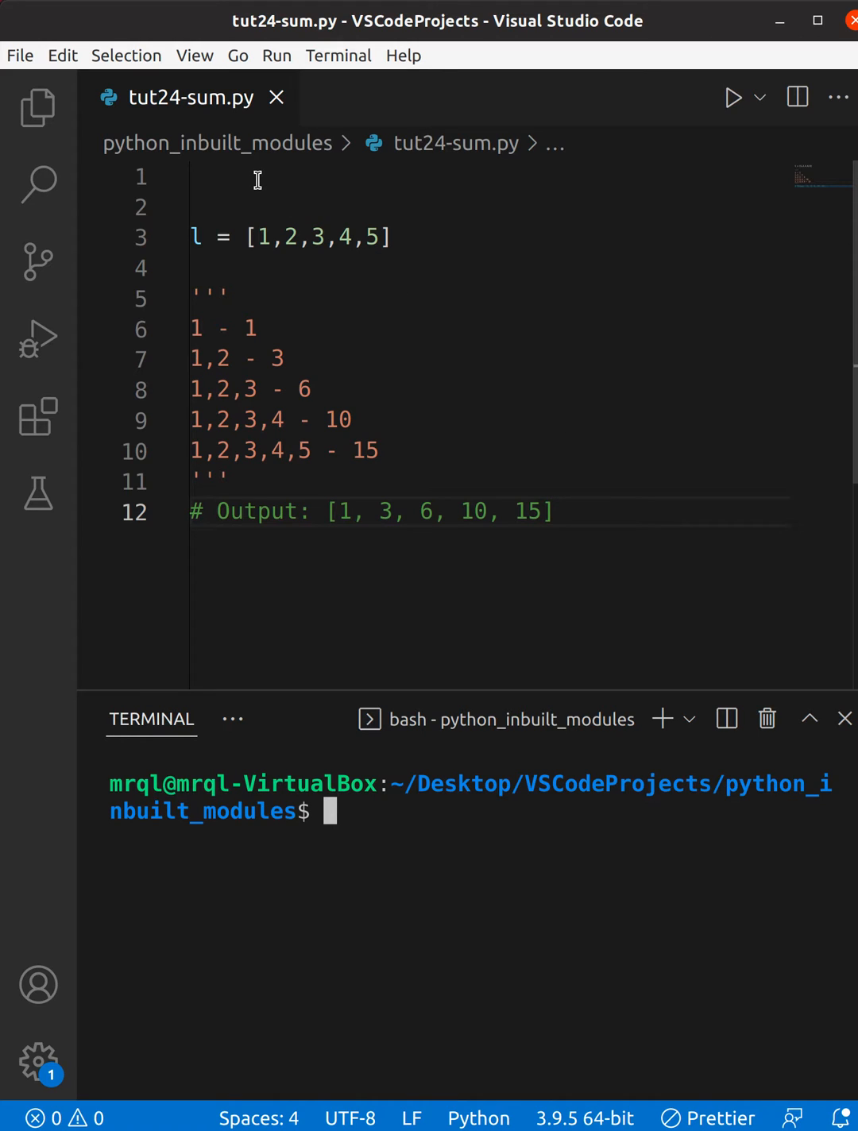
Step: Add 'from itertools import accumulate' on line 1, accepting the accumulate suggestion
{"action": "type", "text": "f"}
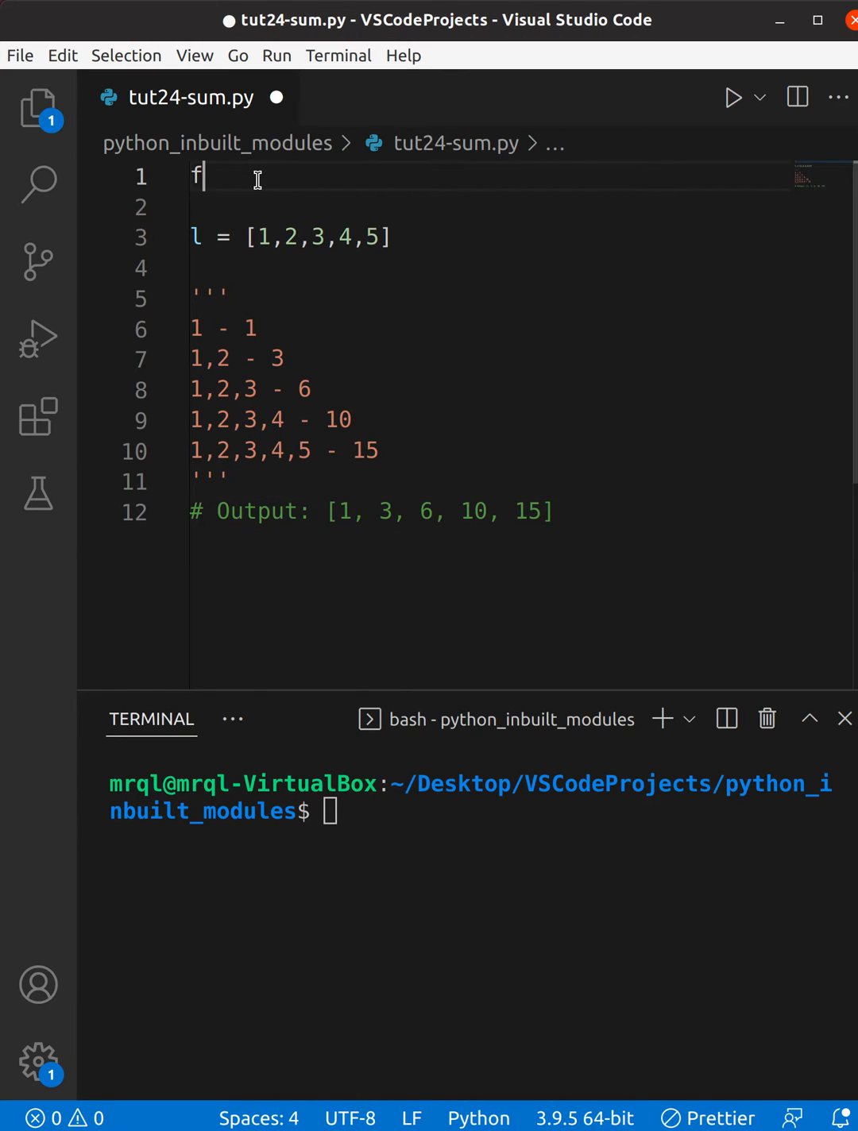
{"action": "type", "text": "room"}
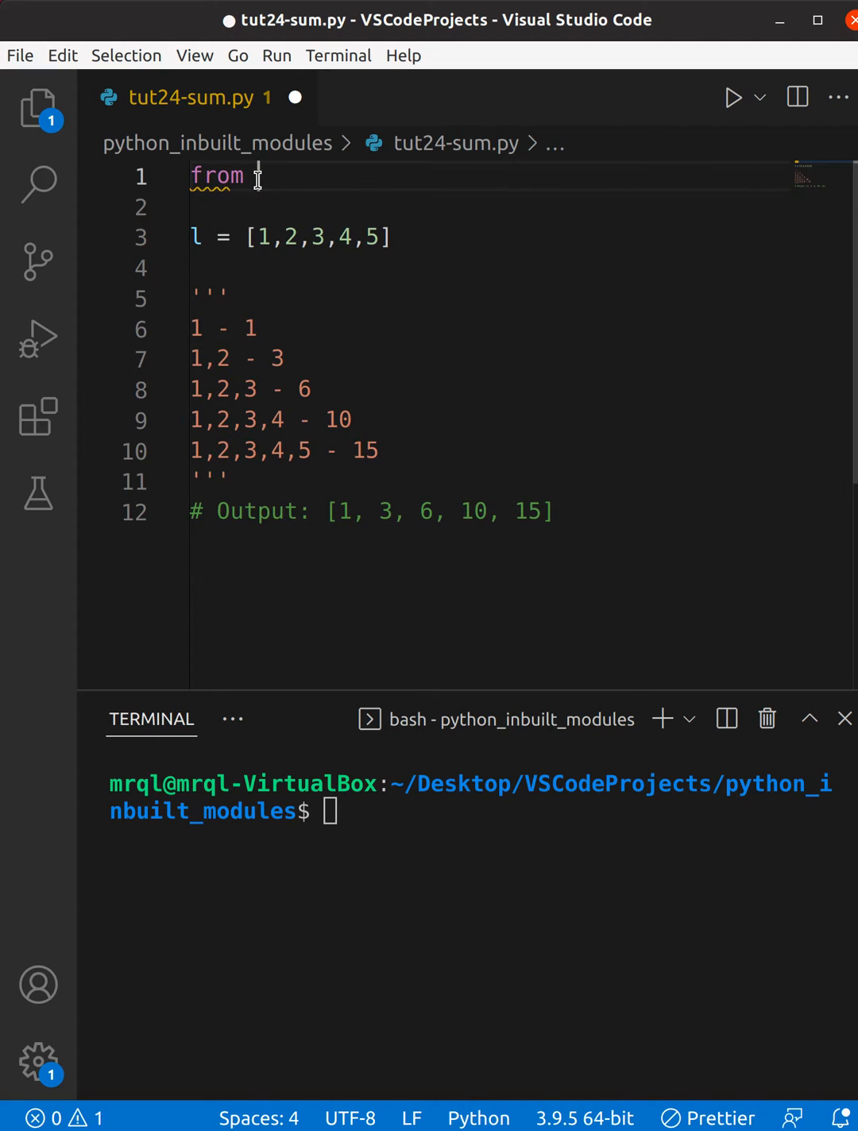
{"action": "type", "text": "itertools"}
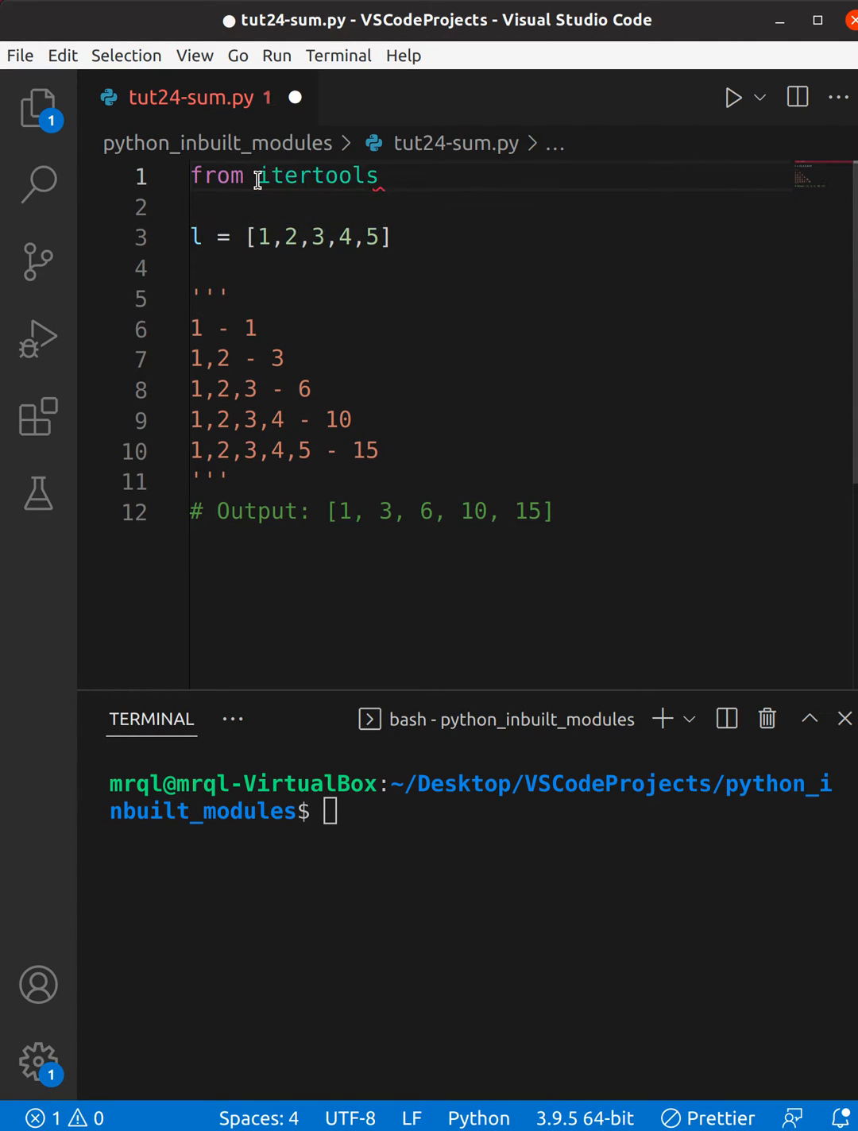
{"action": "type", "text": "import"}
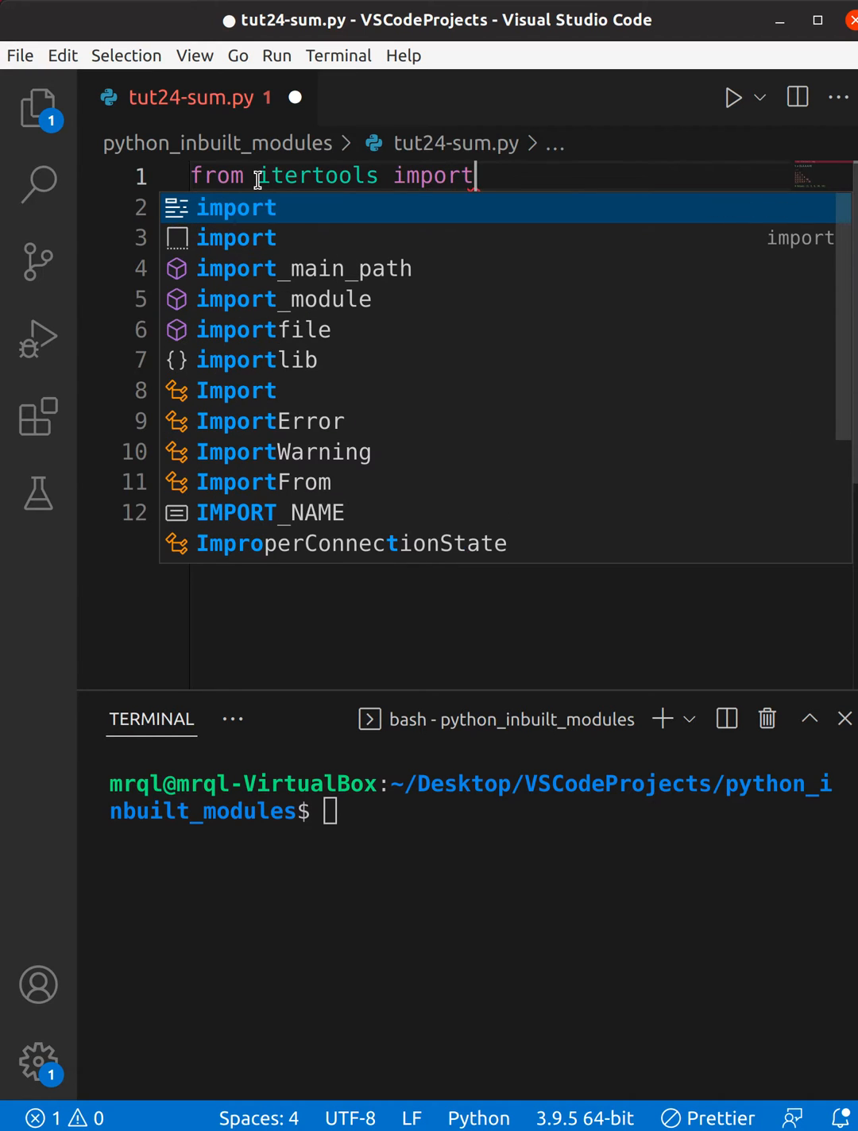
{"action": "type", "text": "acc"}
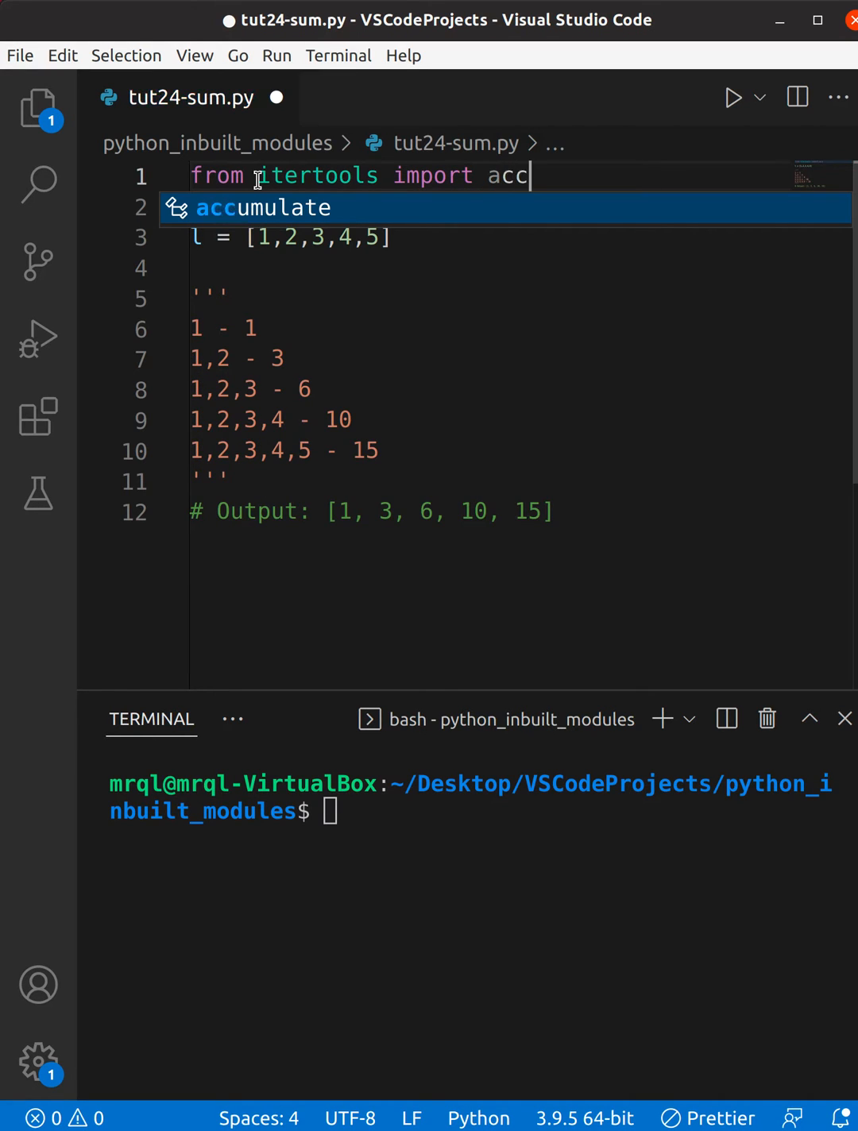
{"action": "key", "text": "Tab"}
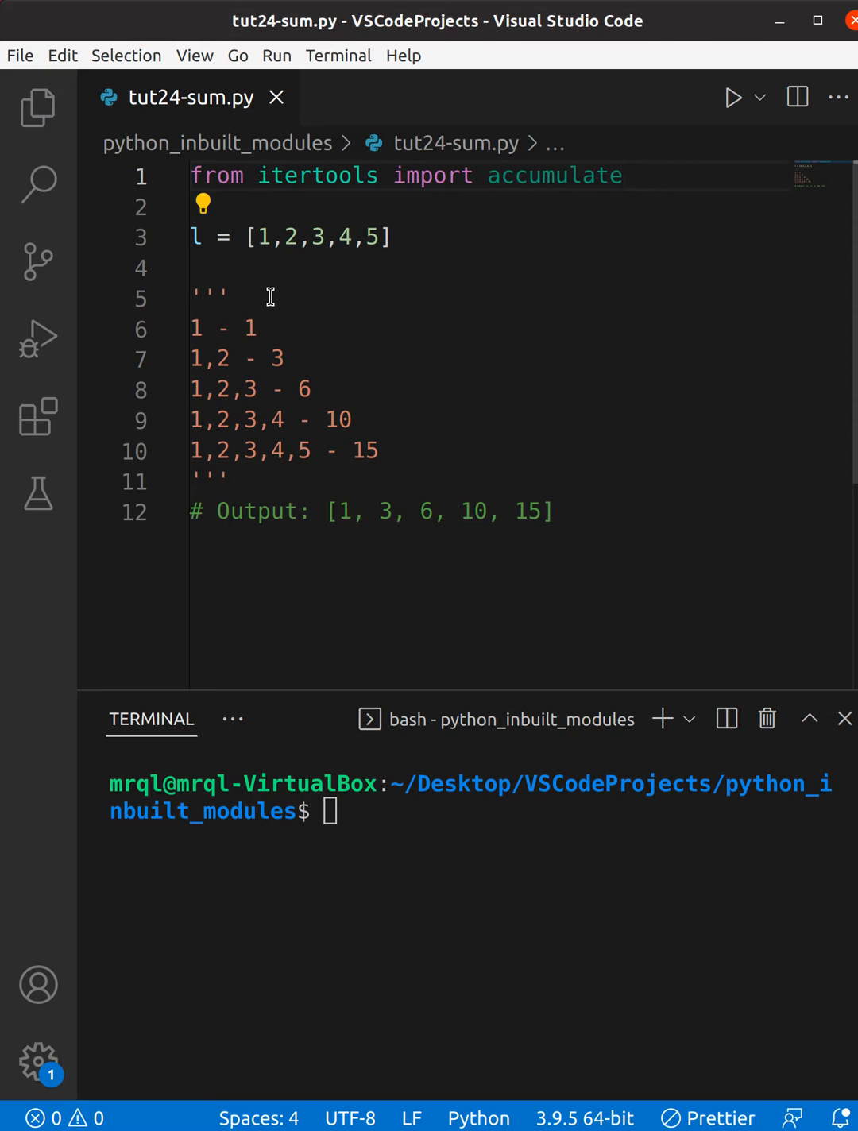
{"action": "key", "text": "enter"}
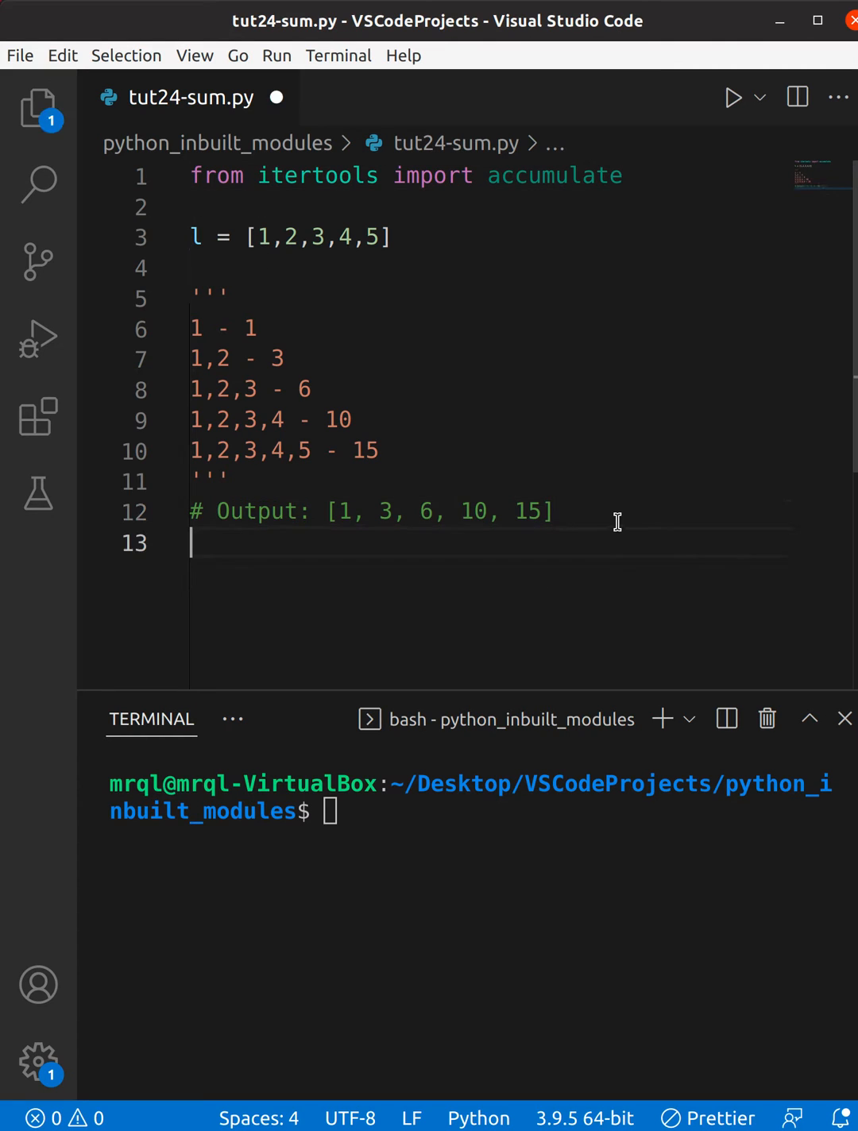
Step: Write print(list(accumulate(l))) on line 14 and save tut24-sum.py
{"action": "type", "text": "pr"}
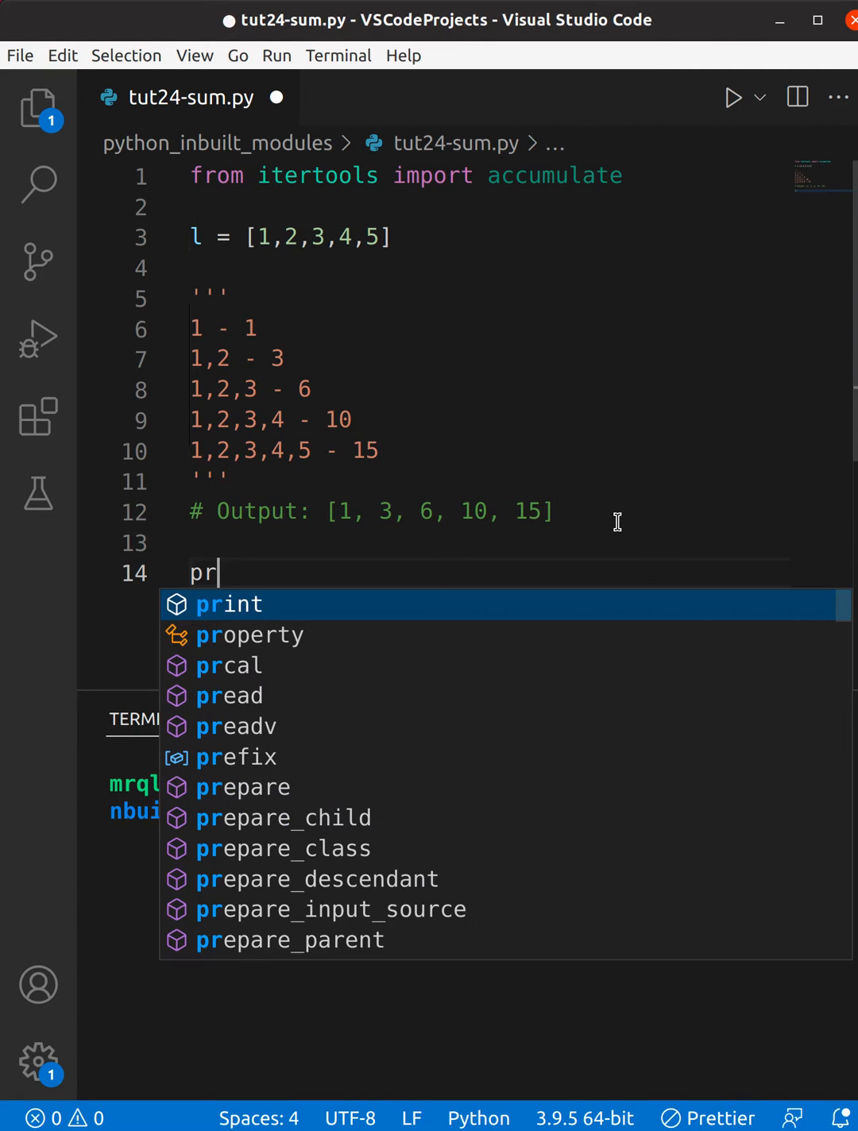
{"action": "type", "text": "int(a"}
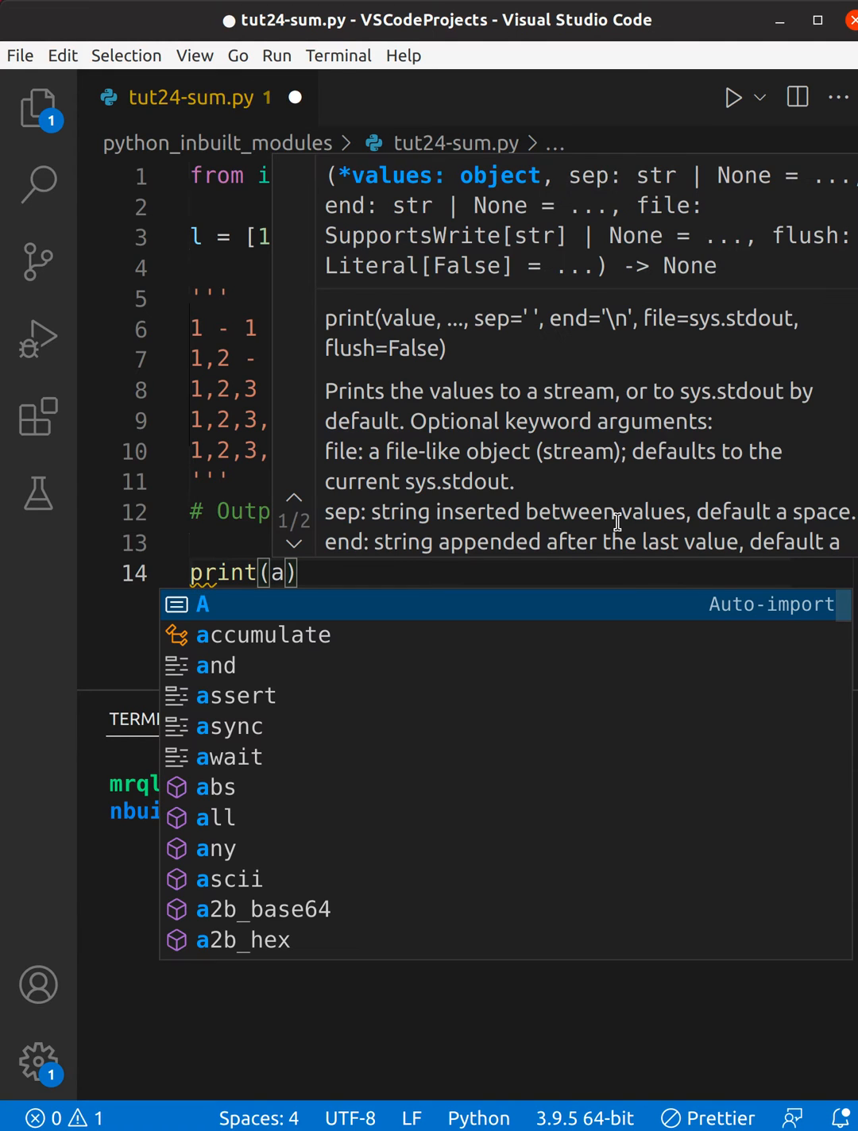
{"action": "key", "text": "Down"}
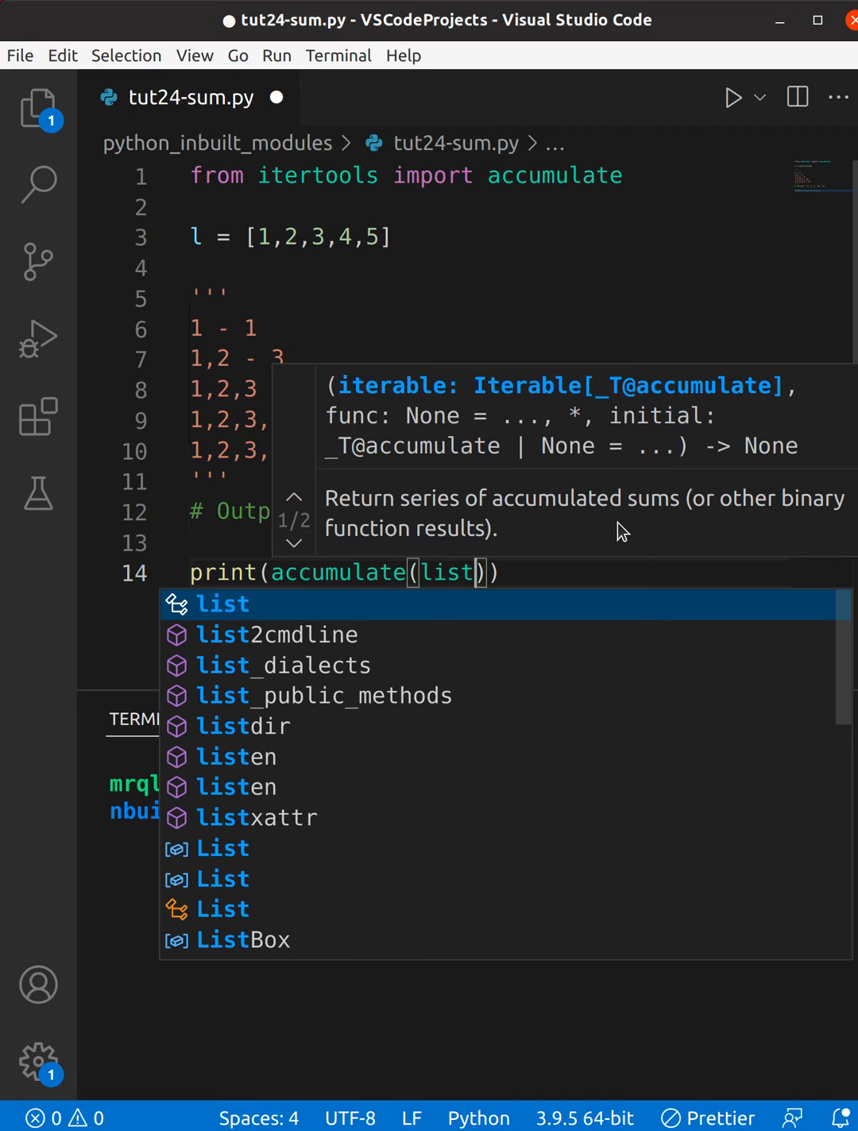
{"action": "key", "text": "Backspace"}
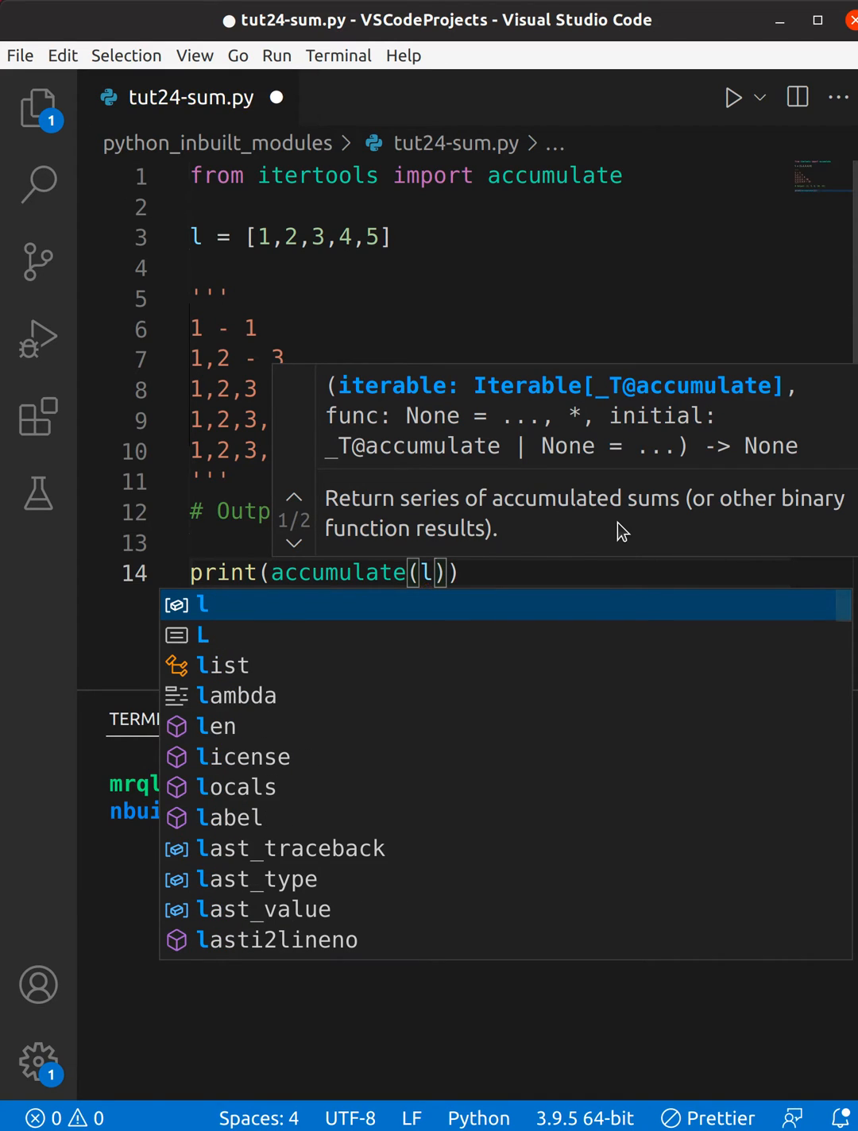
{"action": "key", "text": "ctrl+s"}
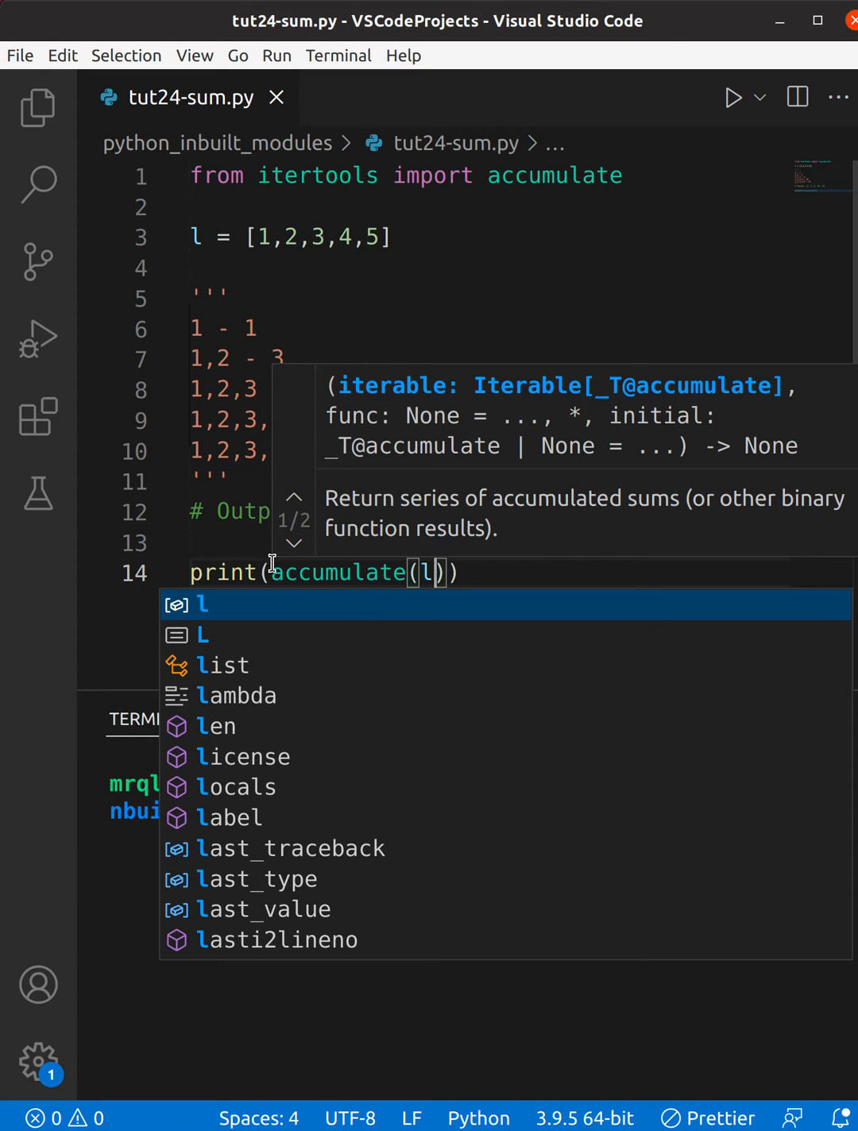
{"action": "type", "text": "list"}
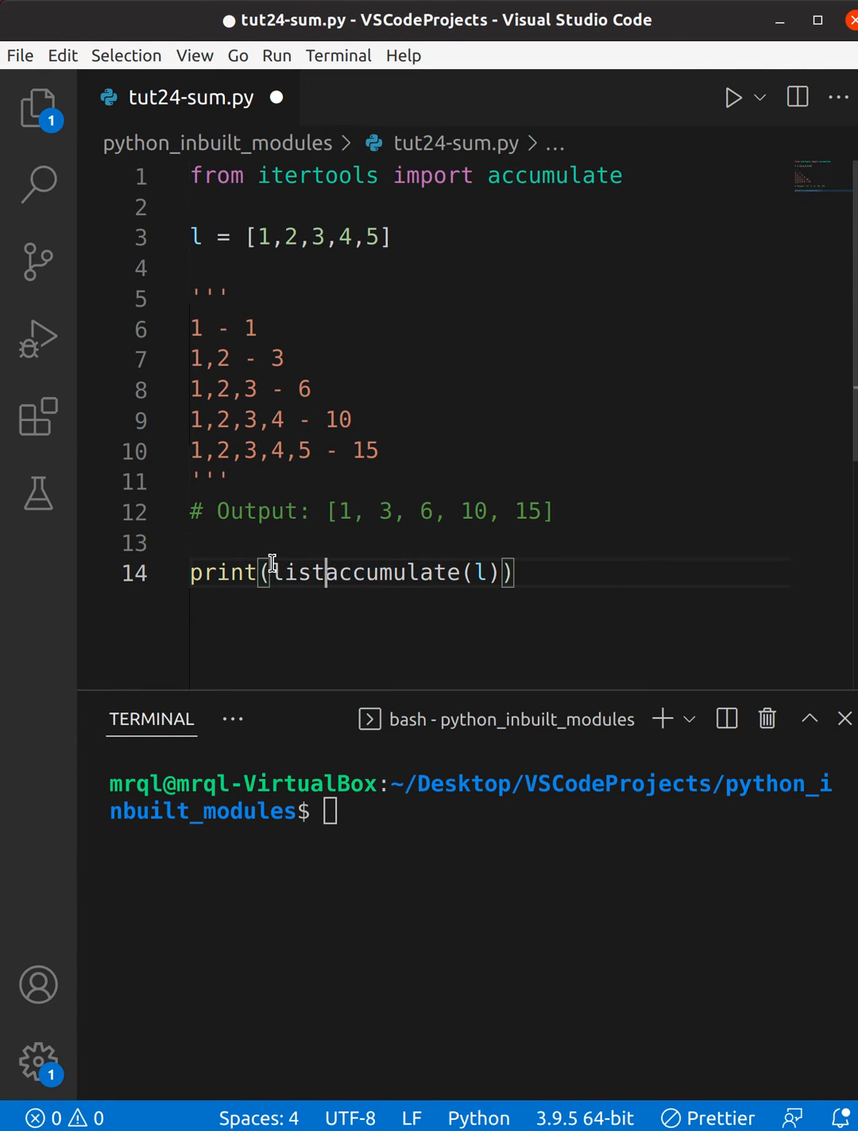
{"action": "type", "text": "("}
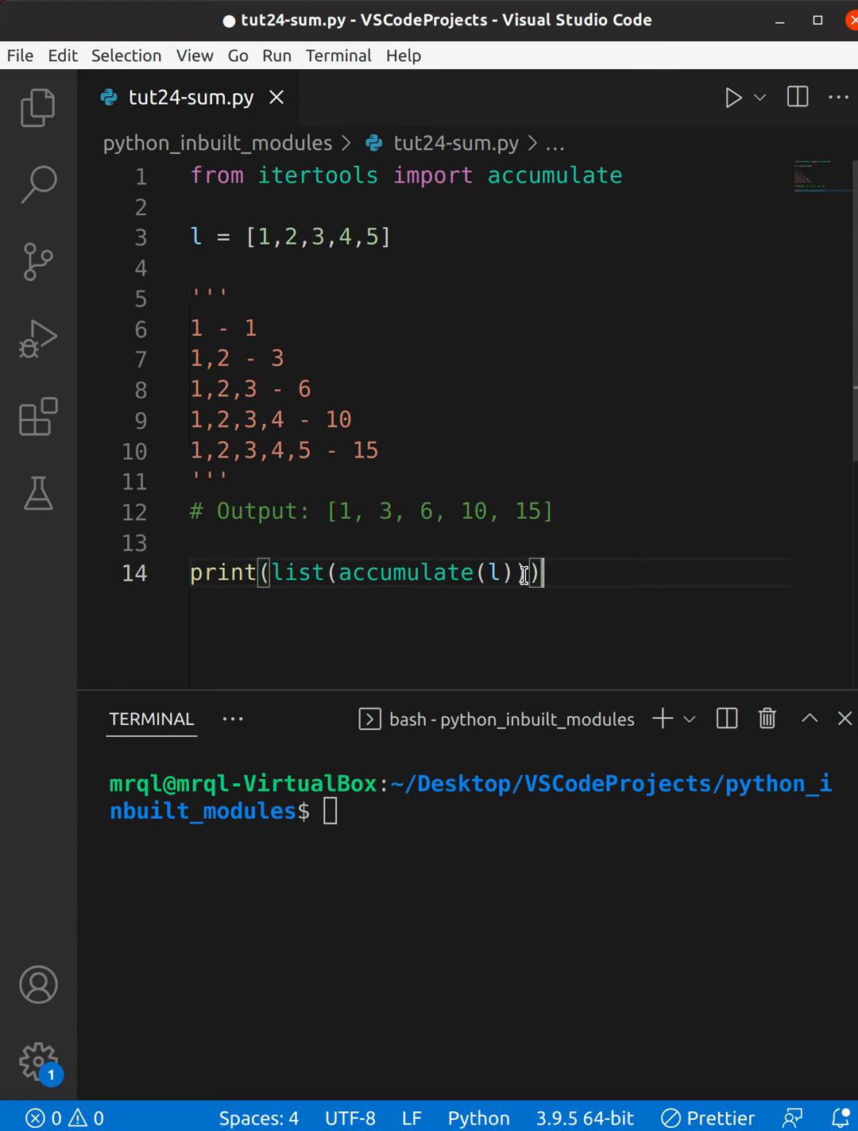
{"action": "key", "text": "ctrl+s"}
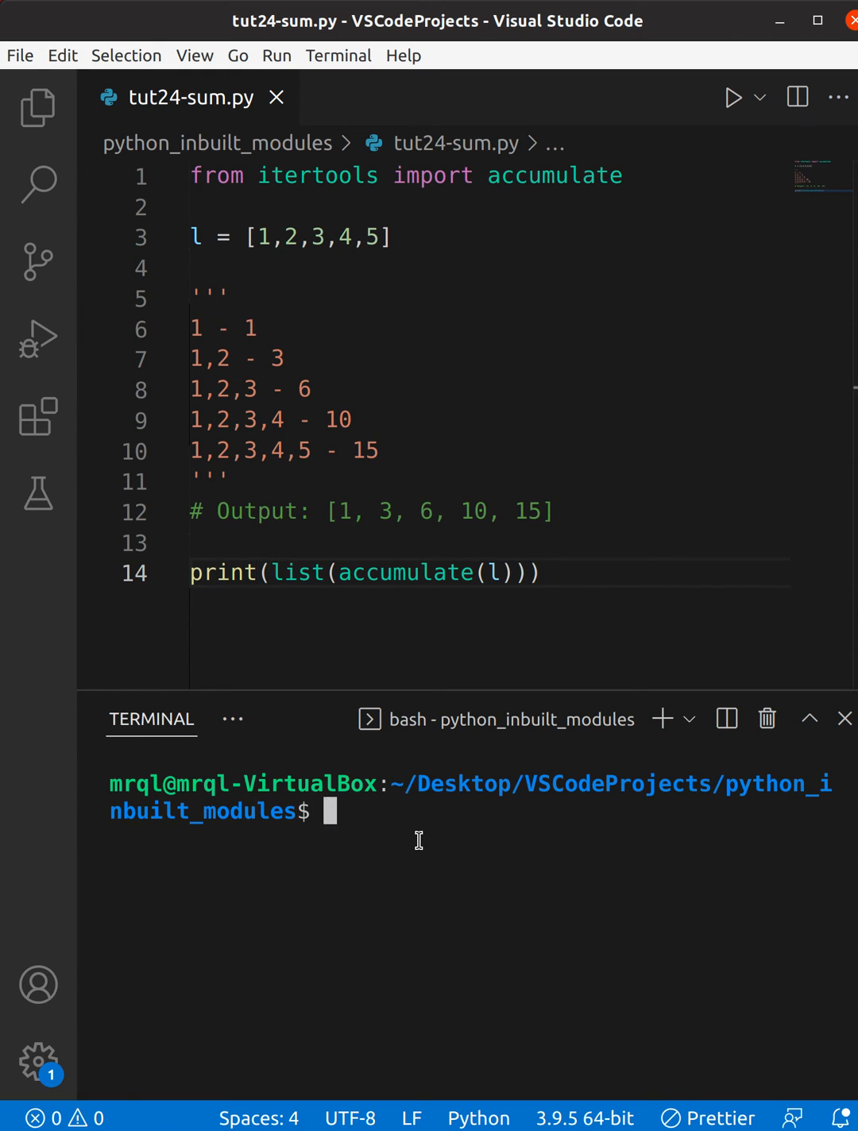
Step: Run 'python tut24-sum.py' in the terminal to print [1, 3, 6, 10, 15]
{"action": "type", "text": "pyt"}
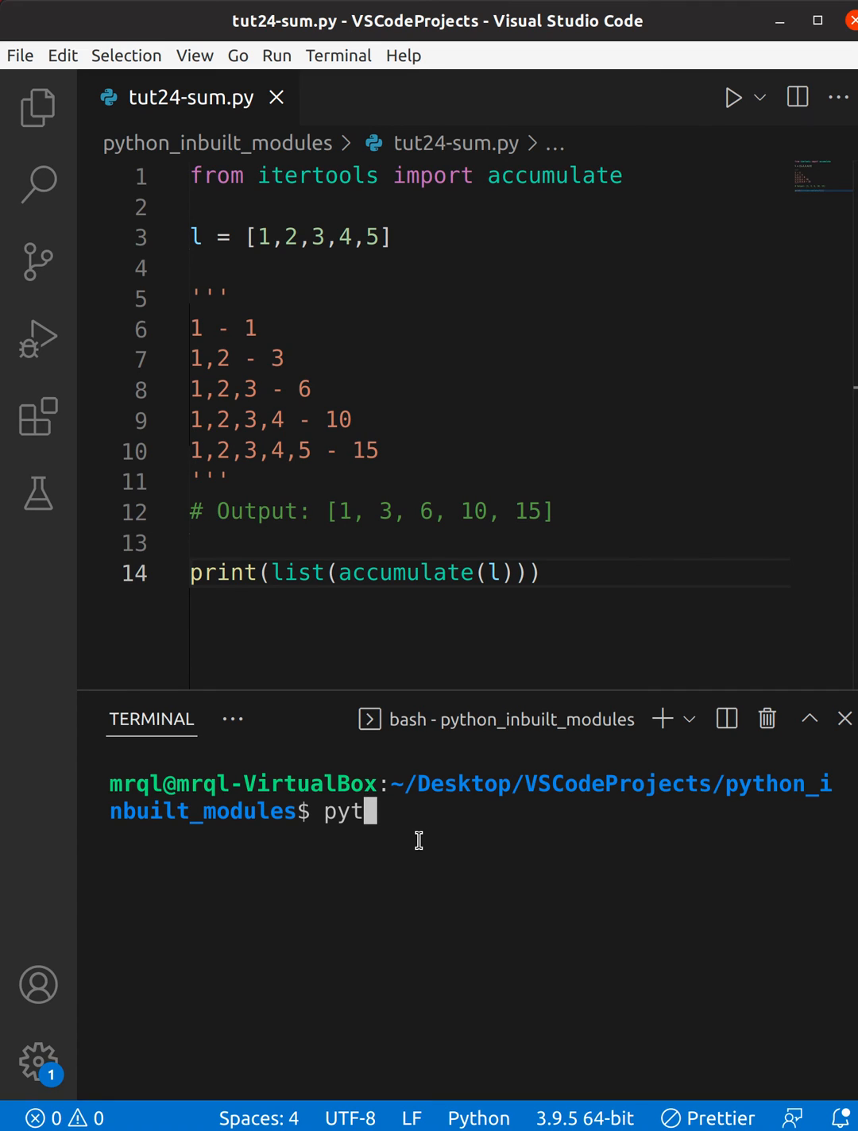
{"action": "type", "text": "hon"}
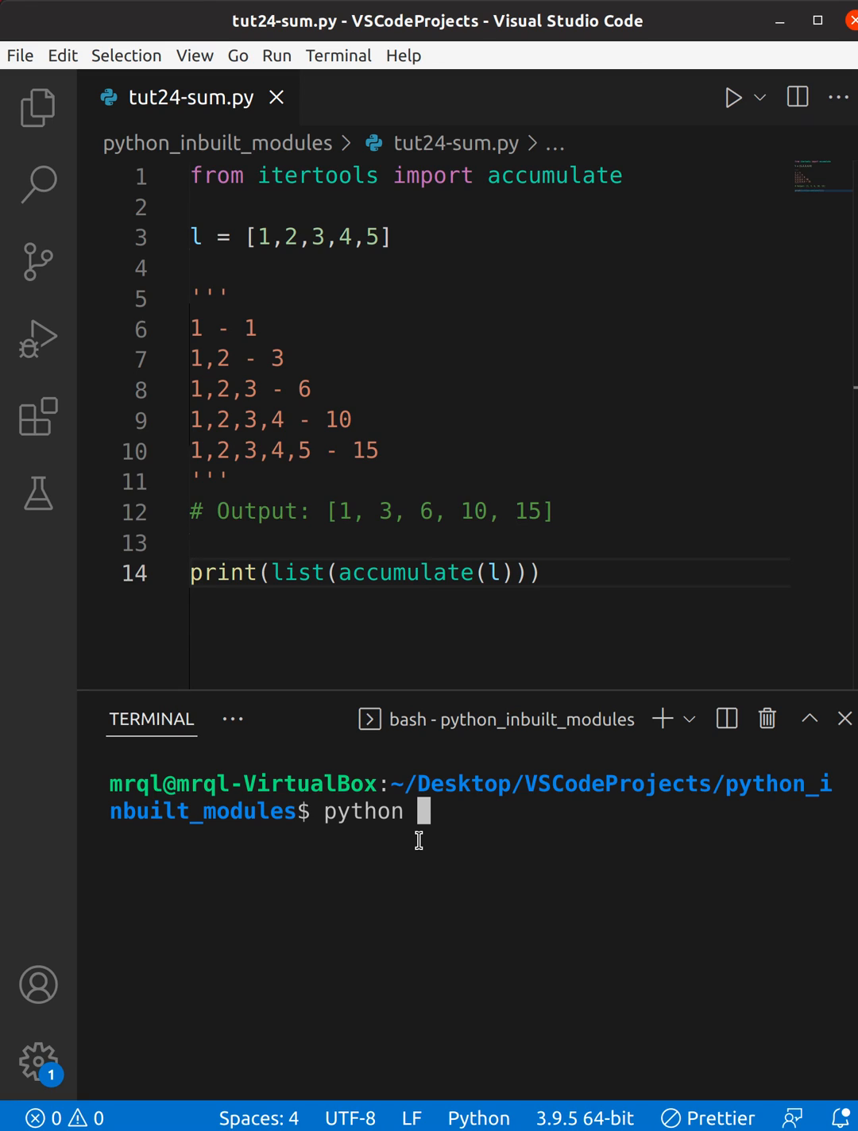
{"action": "type", "text": "tut24-sum.py"}
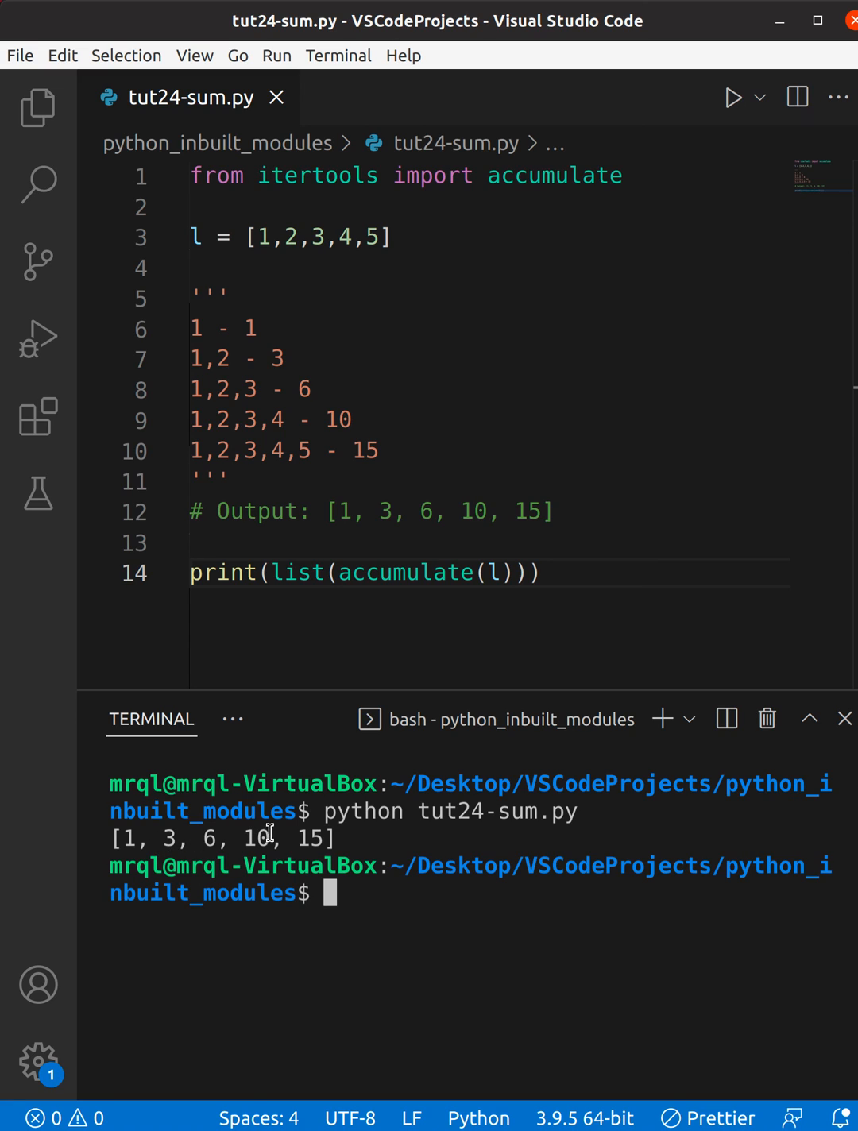
{"action": "mouse_move", "coordinate": [405, 525]}
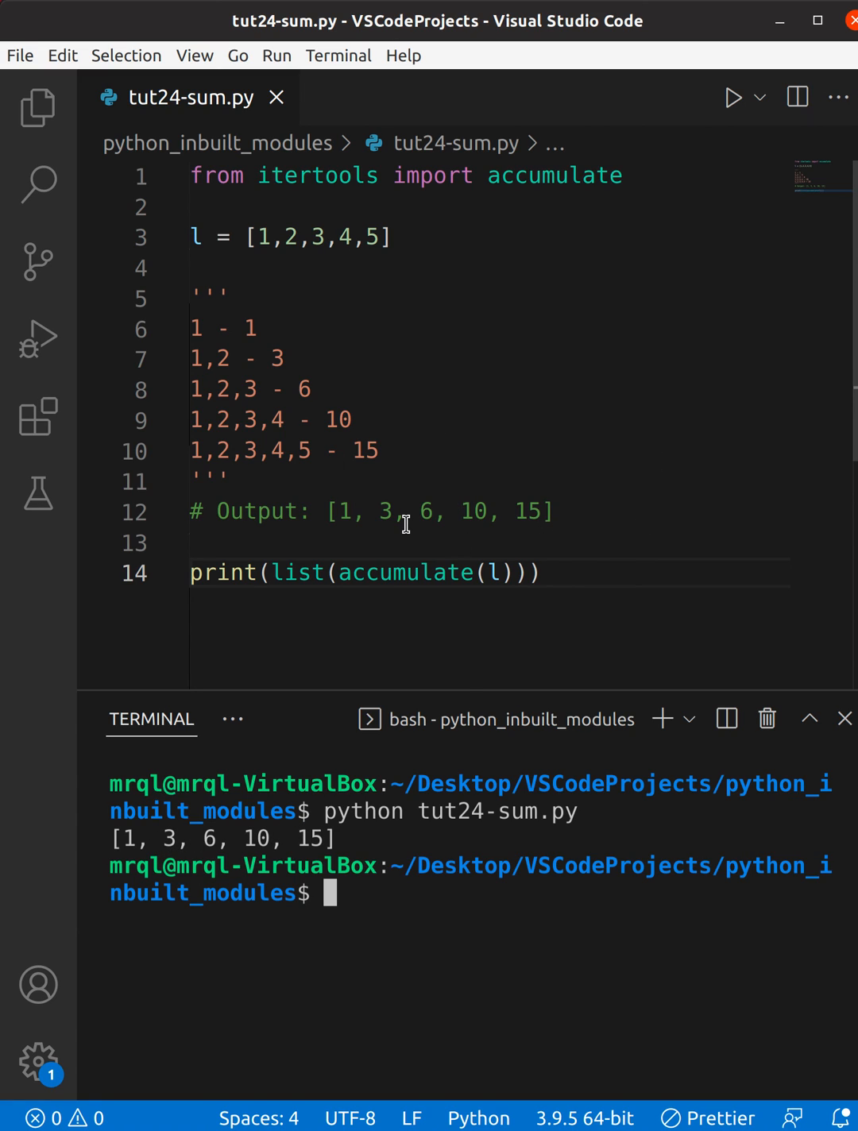